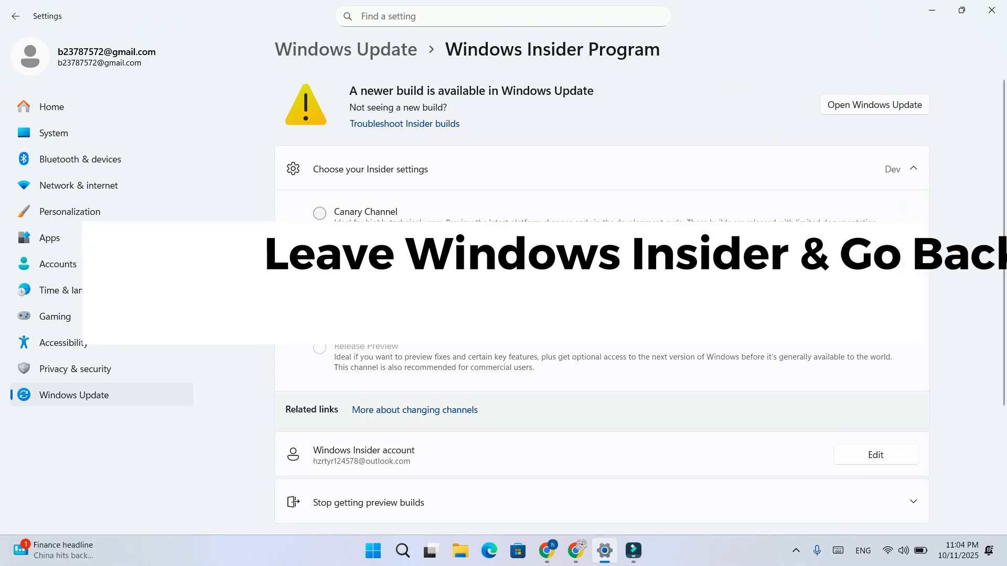
Launch Windows Insider Program settings via the Run box with ms-settings:windowsinsider
{"action": "scroll", "scroll_direction": "down", "scroll_amount": 3}
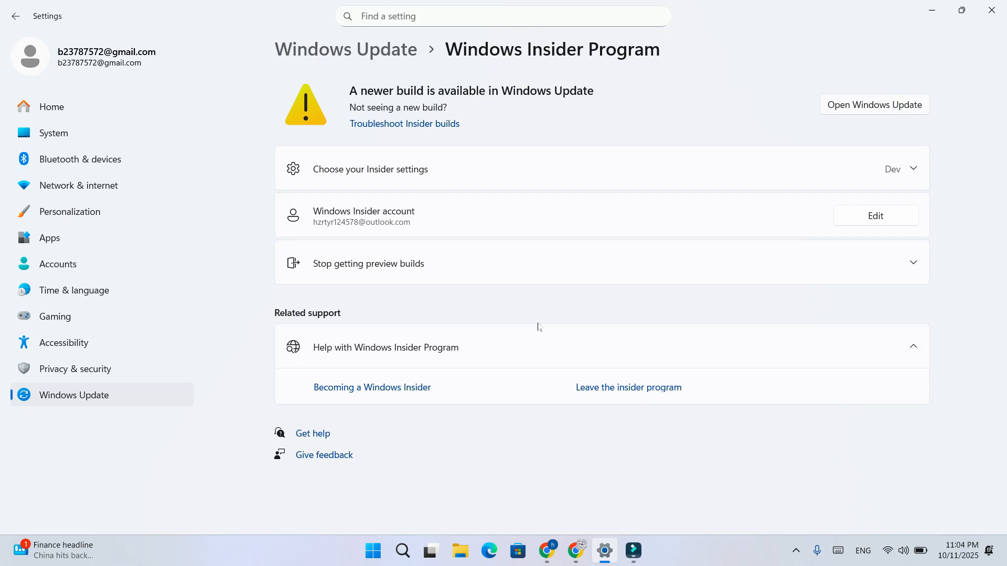
{"action": "key", "text": "Win+r"}
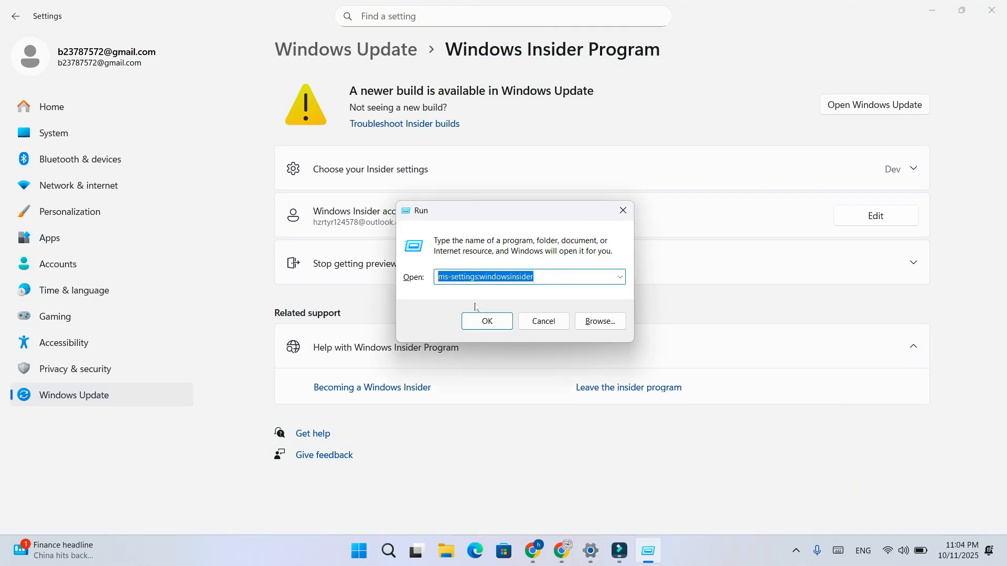
{"action": "left_click", "coordinate": [487, 320]}
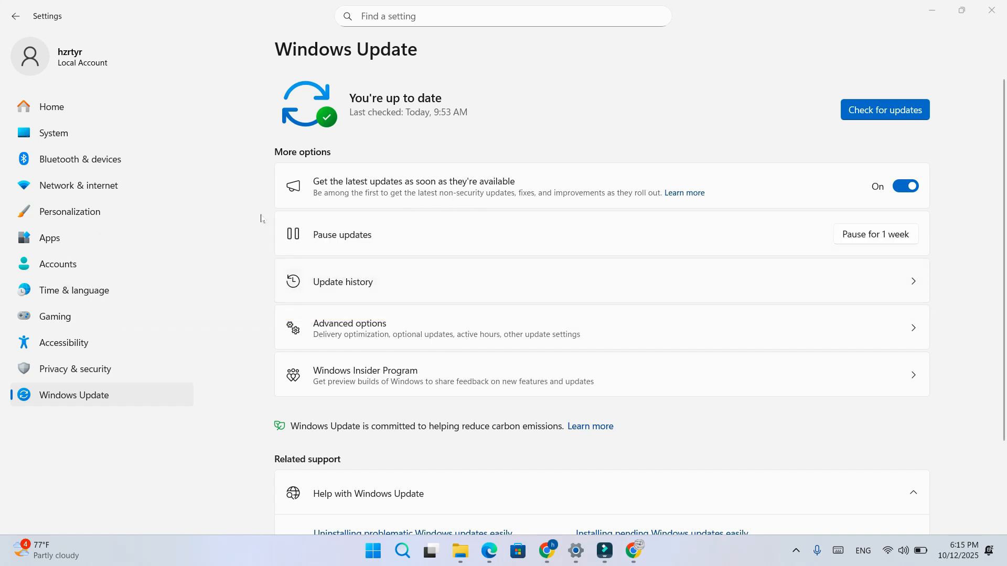
{"action": "left_click", "coordinate": [48, 133]}
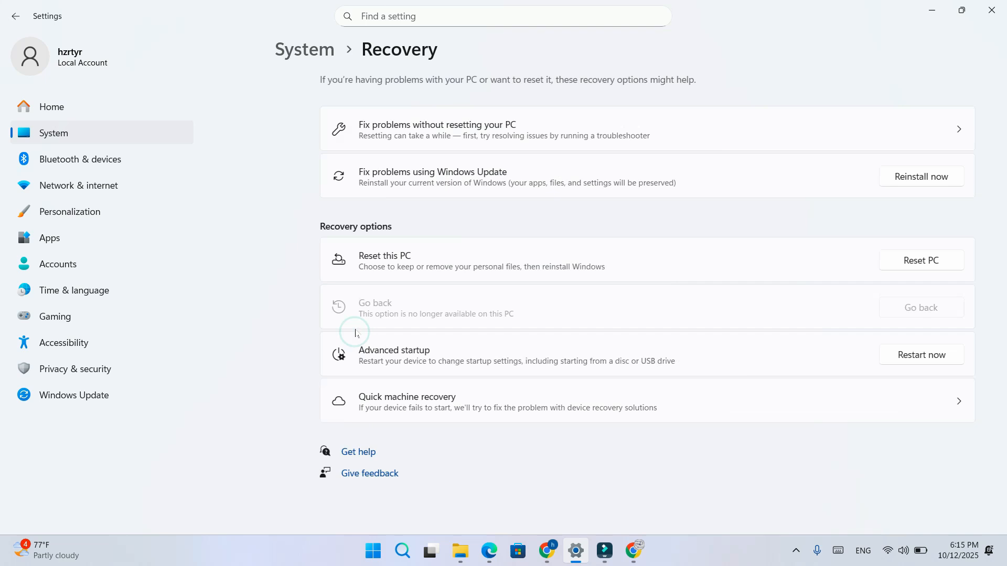
{"action": "scroll", "scroll_direction": "down", "scroll_amount": 3}
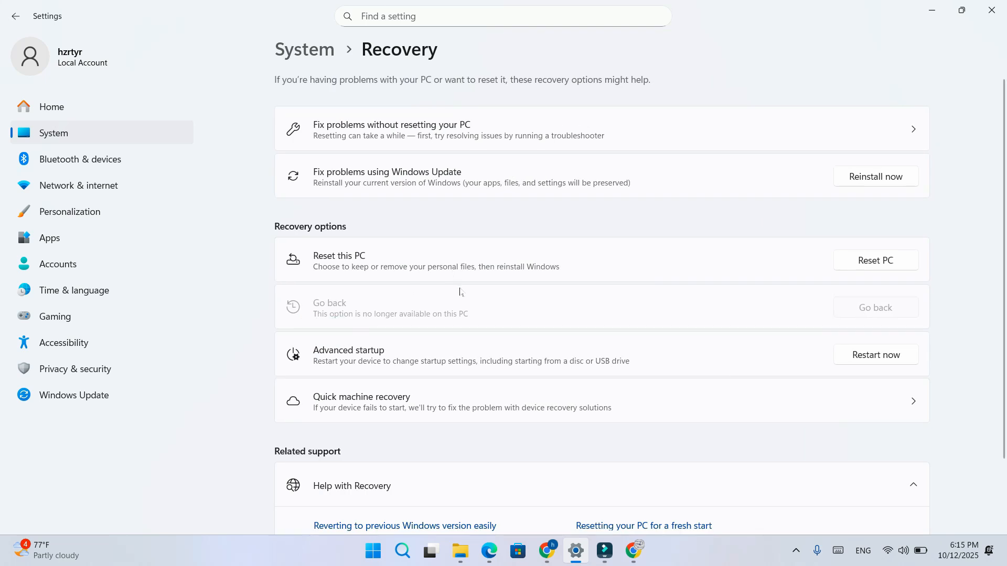
{"action": "left_click", "coordinate": [876, 307]}
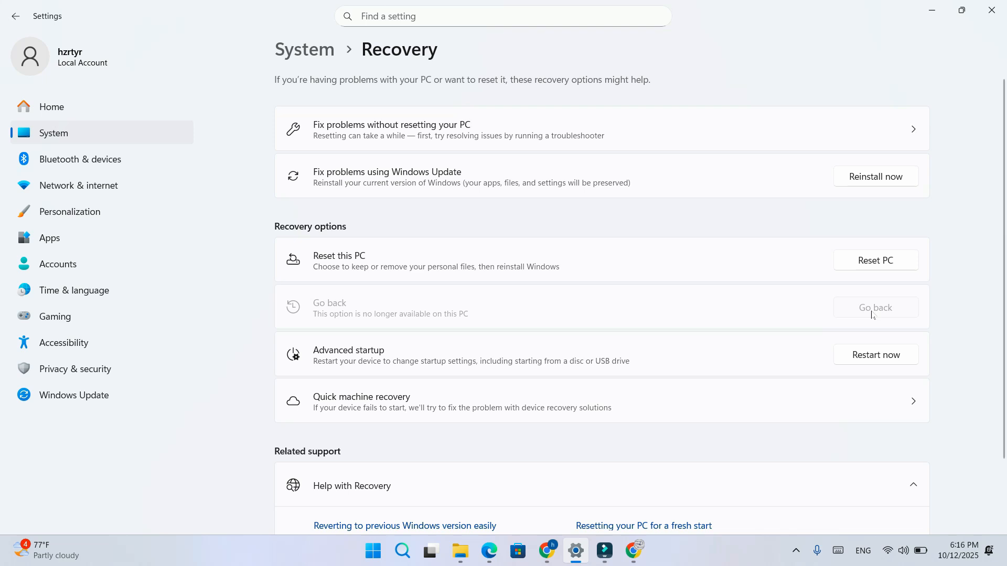
{"action": "left_click", "coordinate": [74, 394]}
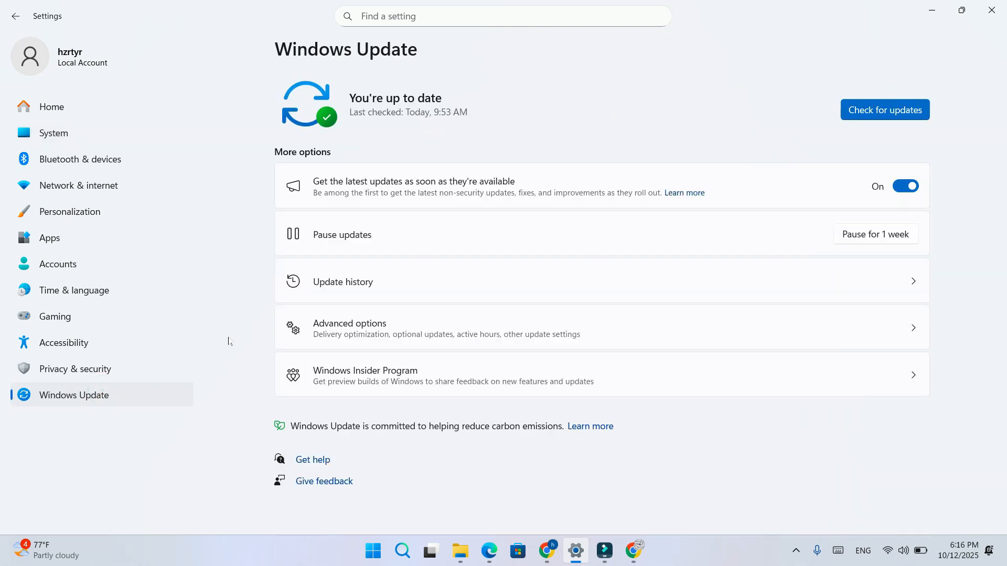
Expand Stop getting preview builds and follow the Leaving the Insider Program link
{"action": "left_click", "coordinate": [365, 375]}
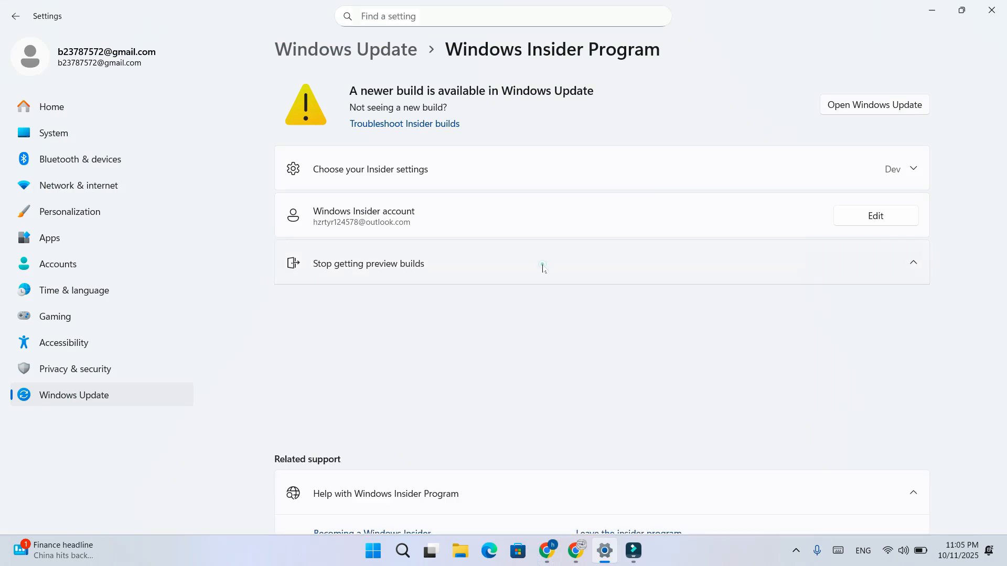
{"action": "left_click", "coordinate": [368, 263]}
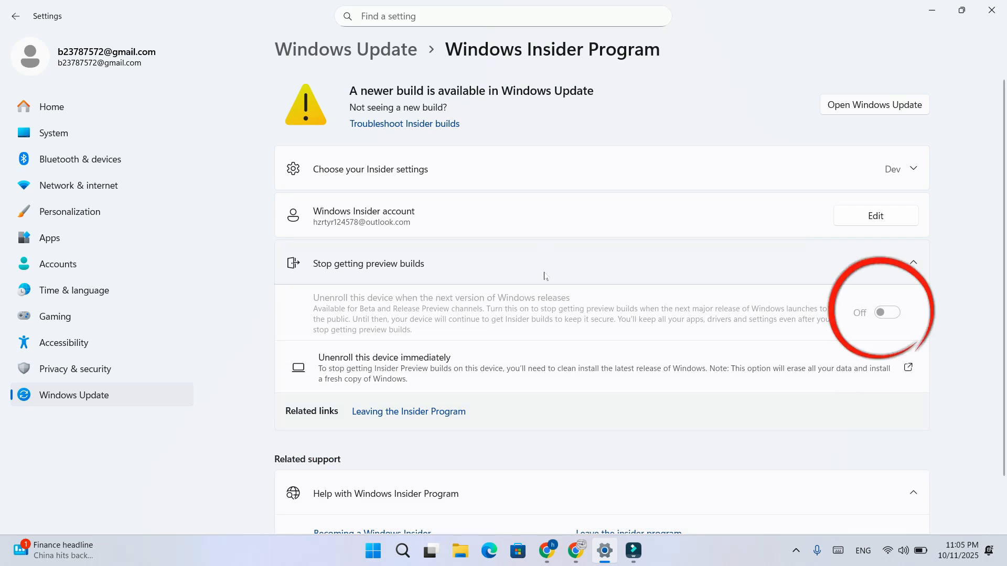
{"action": "scroll", "scroll_direction": "down", "scroll_amount": 3}
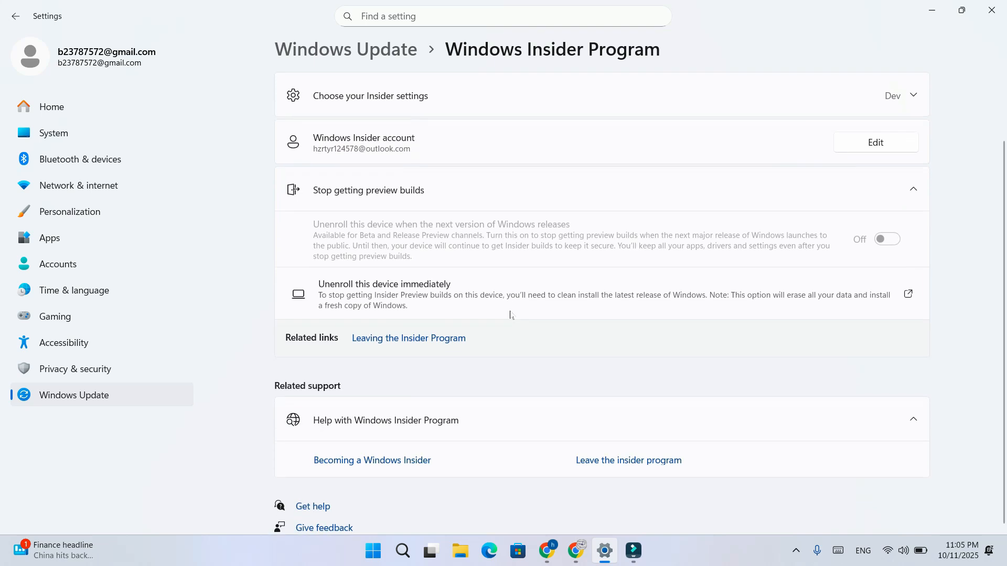
{"action": "left_click", "coordinate": [409, 338]}
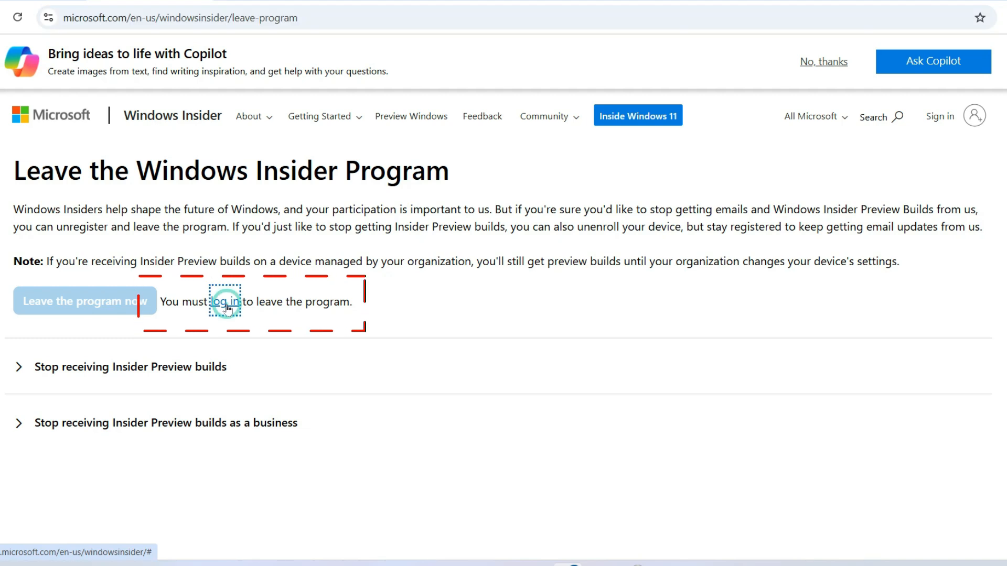
Sign in on the Insider site and choose Leave the program now
{"action": "left_click", "coordinate": [225, 302]}
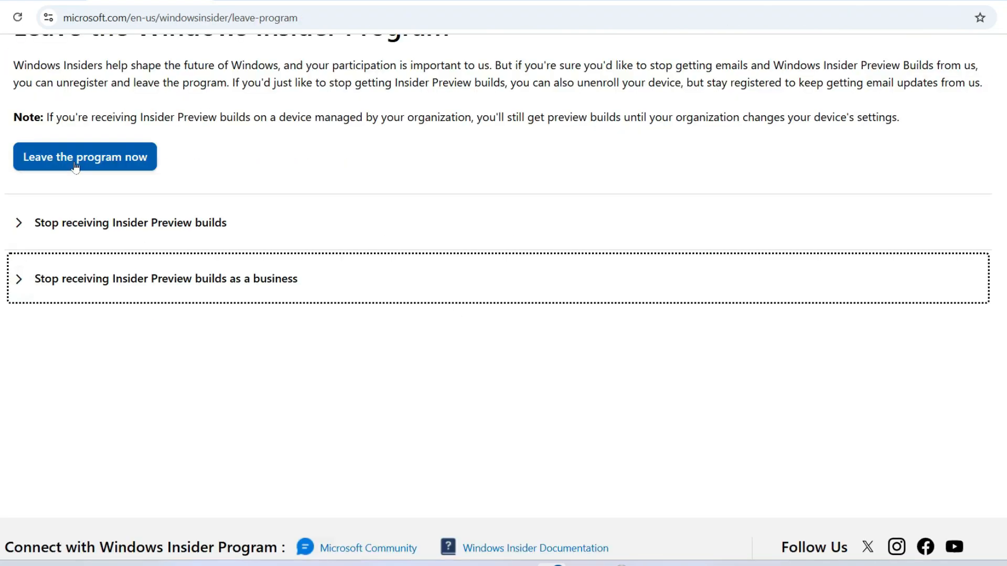
{"action": "left_click", "coordinate": [84, 156]}
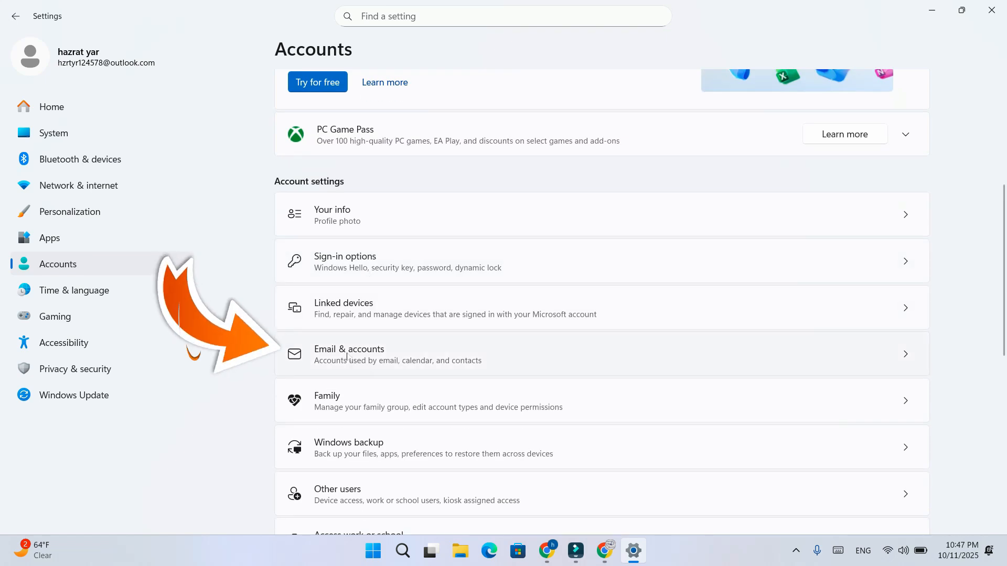
Go to Email & accounts from the Accounts page
{"action": "left_click", "coordinate": [367, 355]}
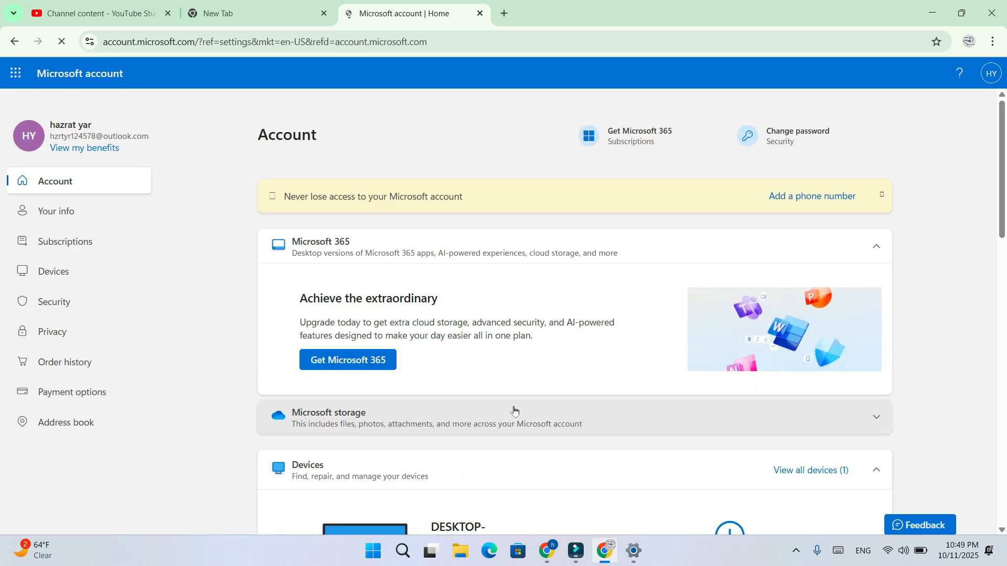
Remove the PC DESKTOP-74GNSMO from the Microsoft account's devices, confirming readiness
{"action": "scroll", "scroll_direction": "down", "scroll_amount": 3}
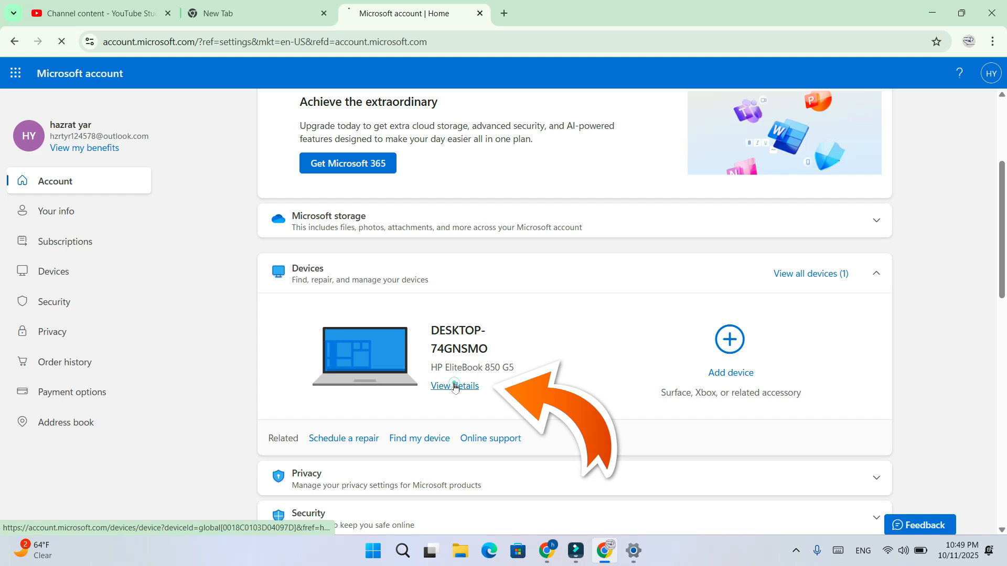
{"action": "left_click", "coordinate": [455, 386]}
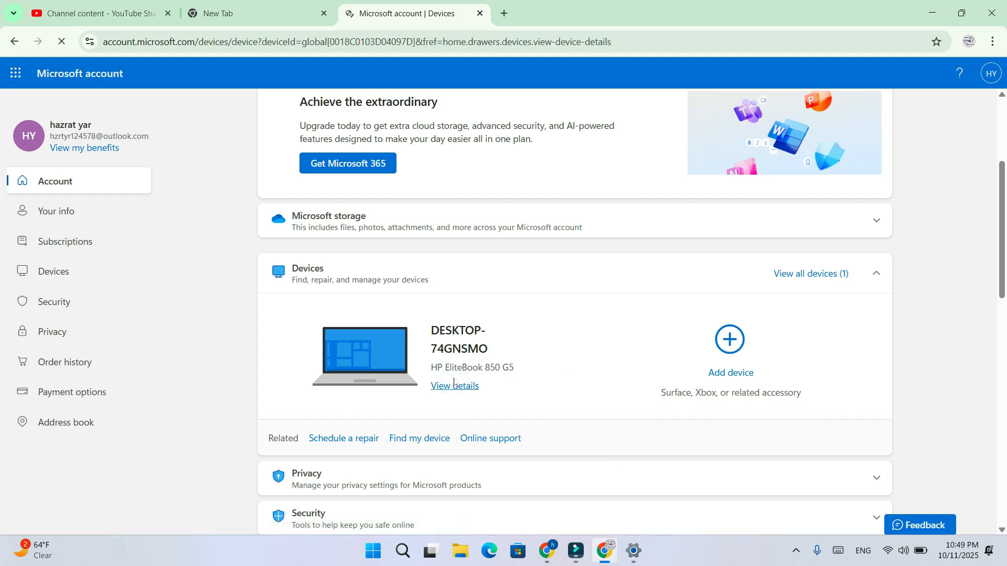
{"action": "left_click", "coordinate": [454, 386]}
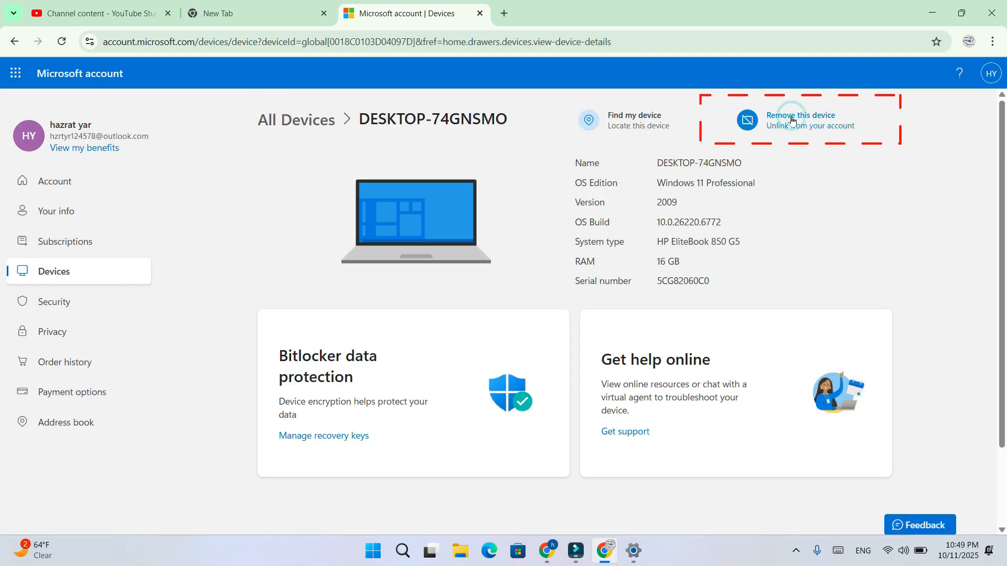
{"action": "left_click", "coordinate": [801, 116]}
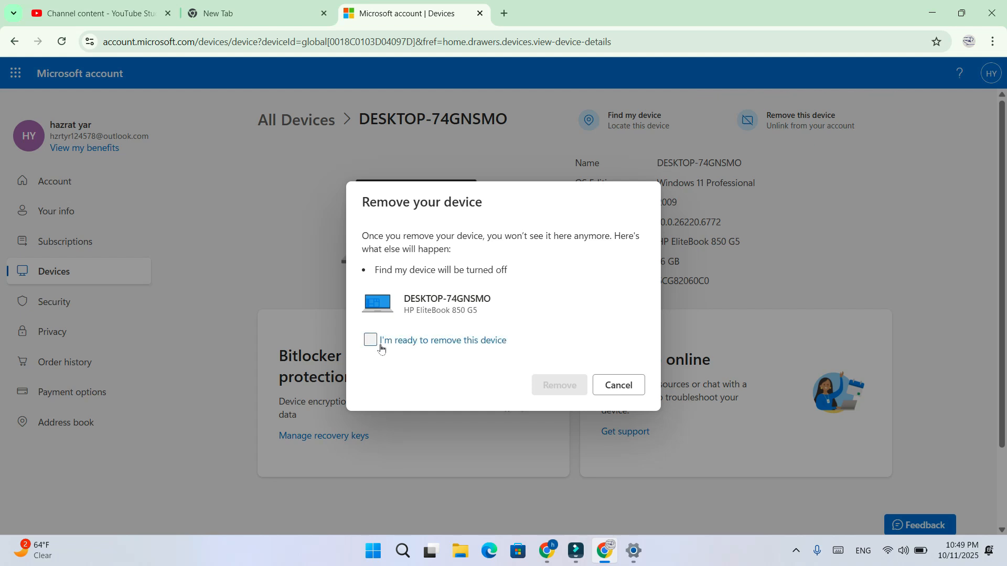
{"action": "left_click", "coordinate": [371, 339]}
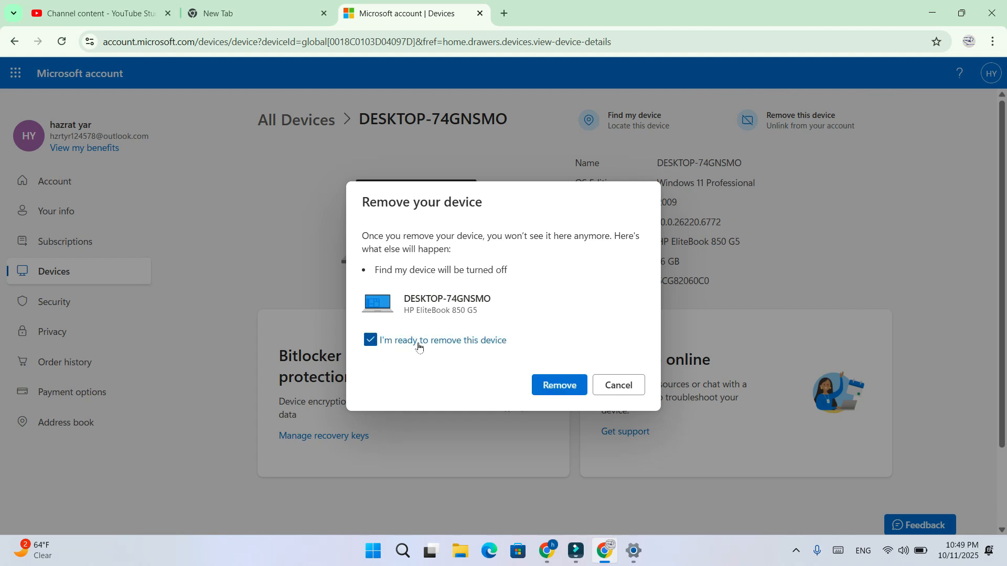
{"action": "left_click", "coordinate": [558, 385]}
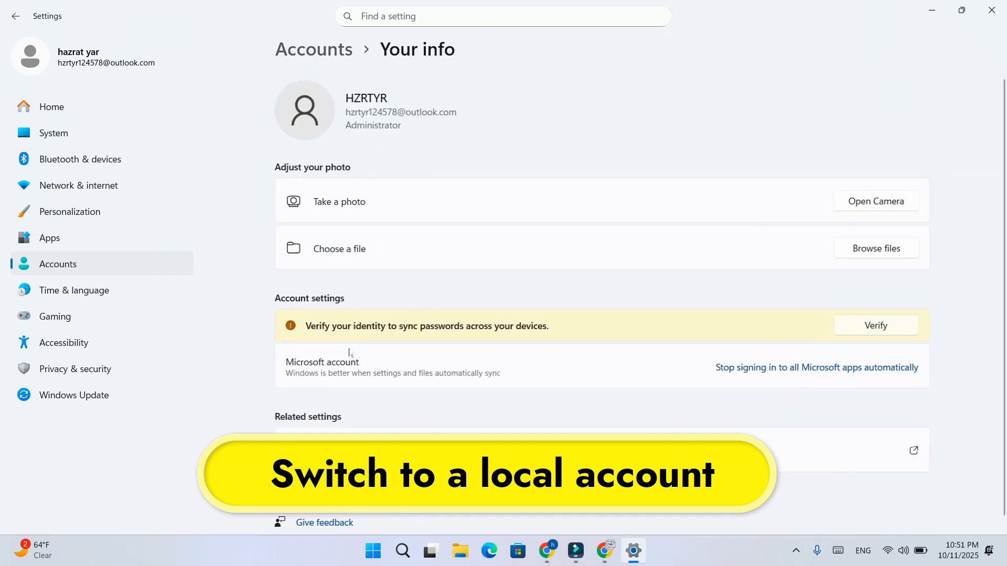
Choose Stop signing in to all Microsoft apps automatically to switch to a local account
{"action": "scroll", "scroll_direction": "down", "scroll_amount": 3}
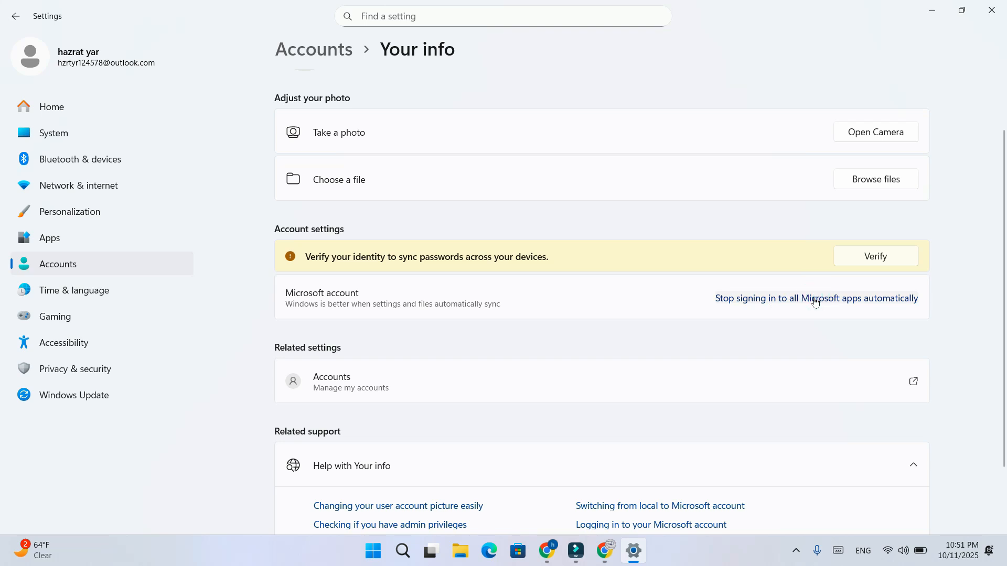
{"action": "left_click", "coordinate": [816, 298]}
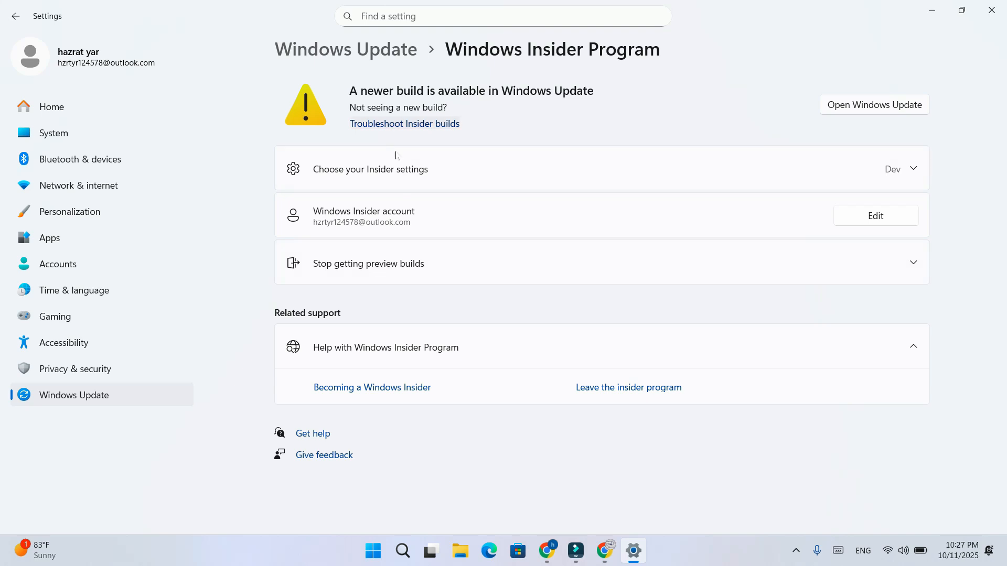
Launch the Registry Editor with regedit from the Run box
{"action": "key", "text": "Win+r"}
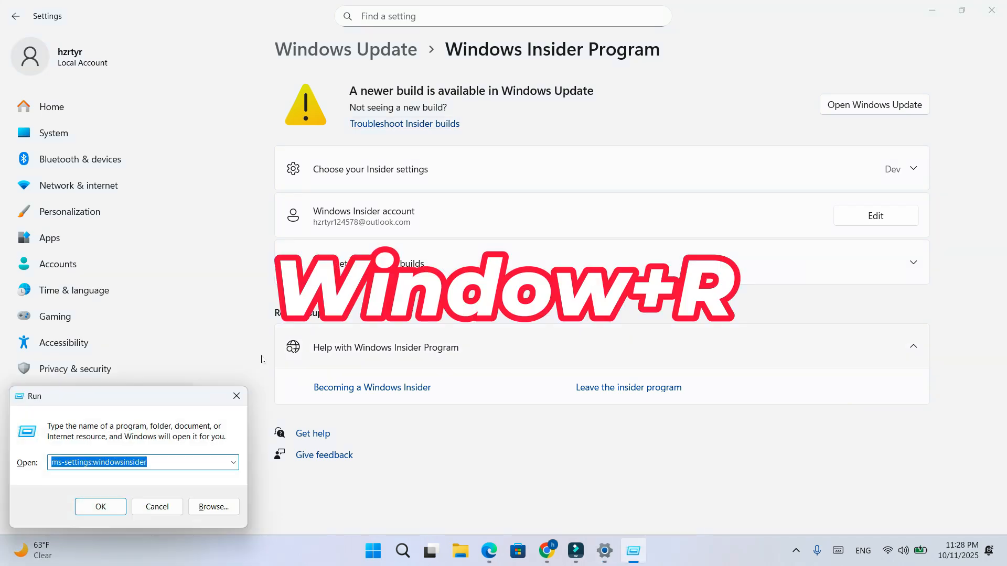
{"action": "type", "text": "regedit"}
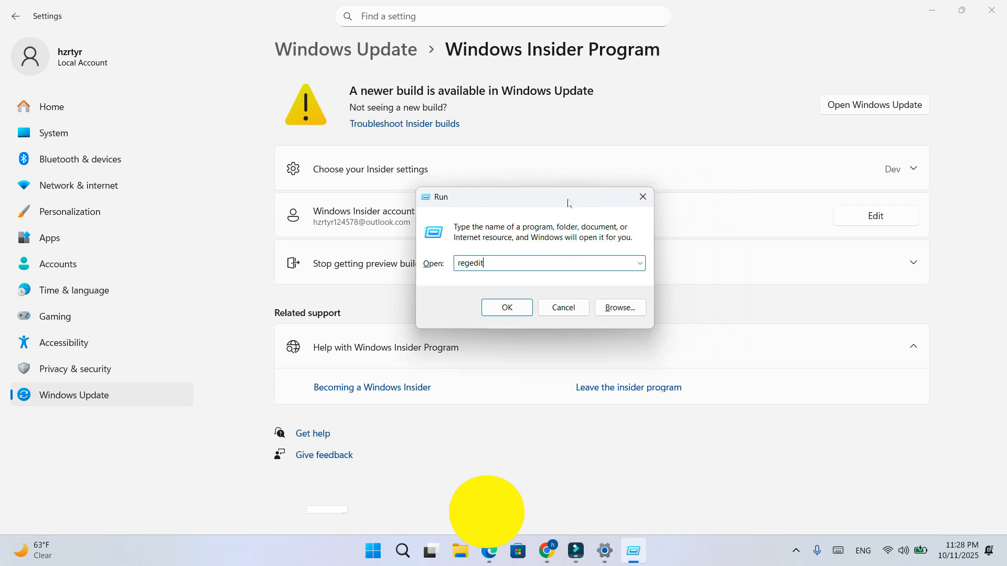
{"action": "left_click", "coordinate": [507, 308]}
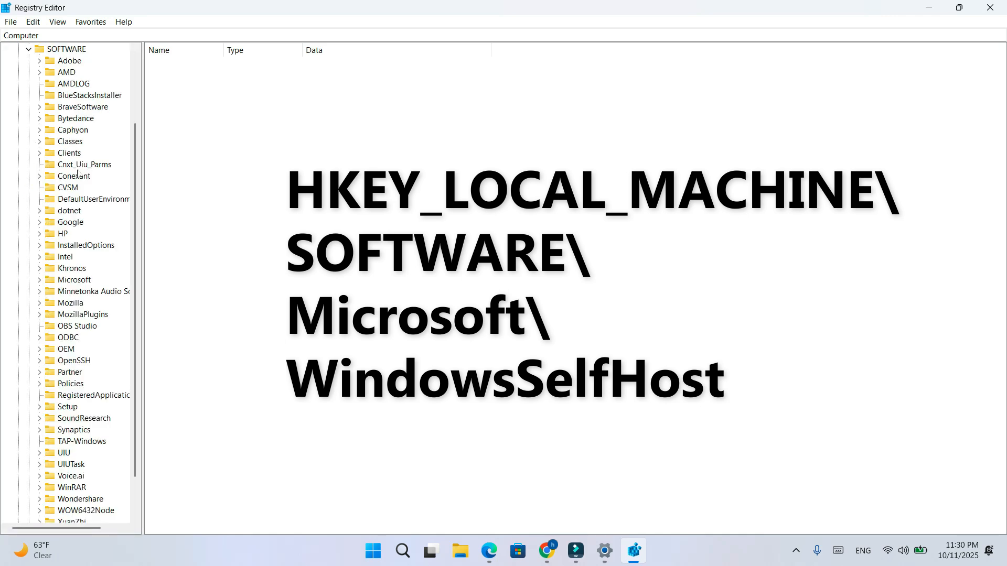
Delete the WindowsSelfHost key under HKEY_LOCAL_MACHINE\SOFTWARE\Microsoft
{"action": "scroll", "scroll_direction": "down", "scroll_amount": 3}
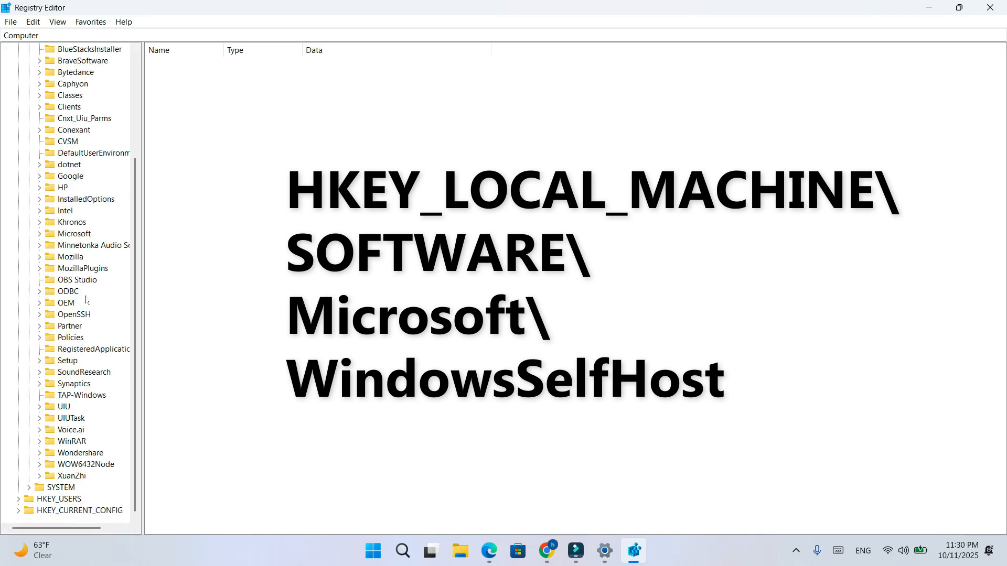
{"action": "left_click", "coordinate": [74, 233]}
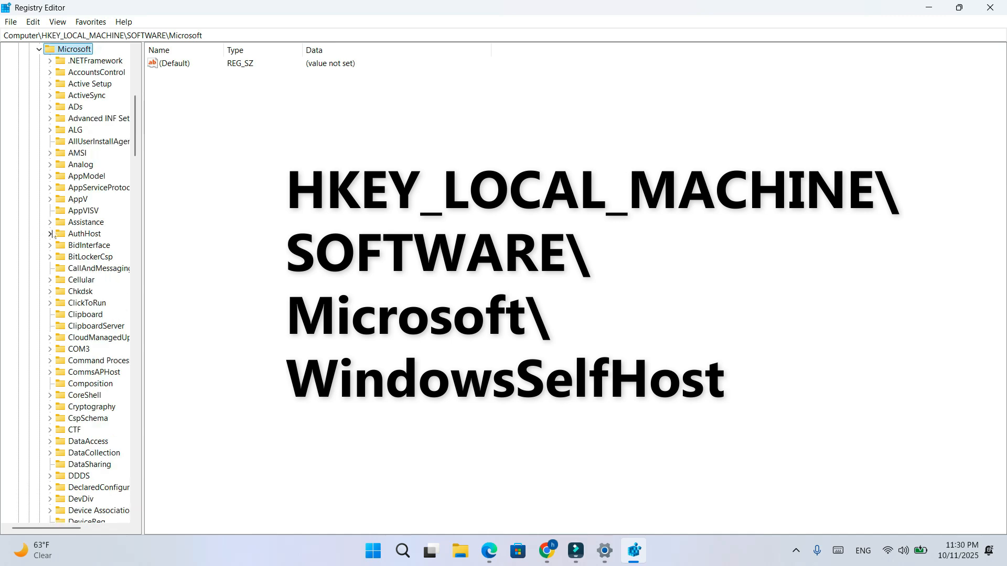
{"action": "scroll", "scroll_direction": "down", "scroll_amount": 3}
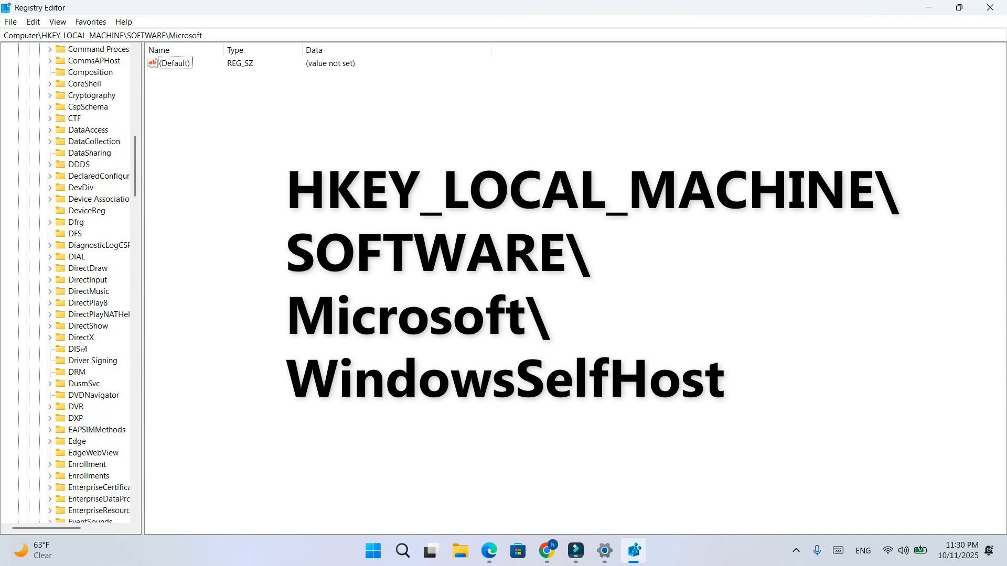
{"action": "scroll", "scroll_direction": "down", "scroll_amount": 3}
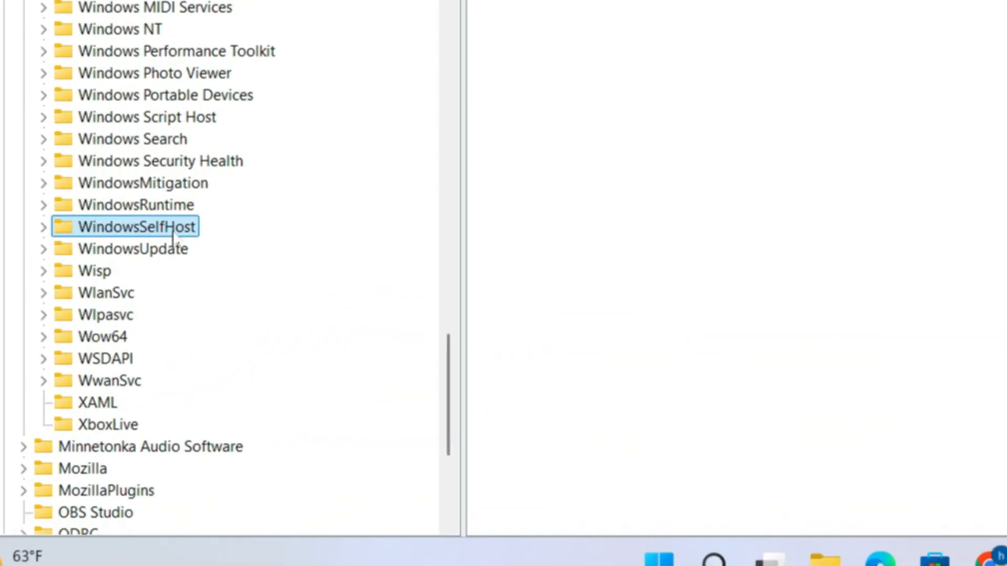
{"action": "right_click", "coordinate": [134, 226]}
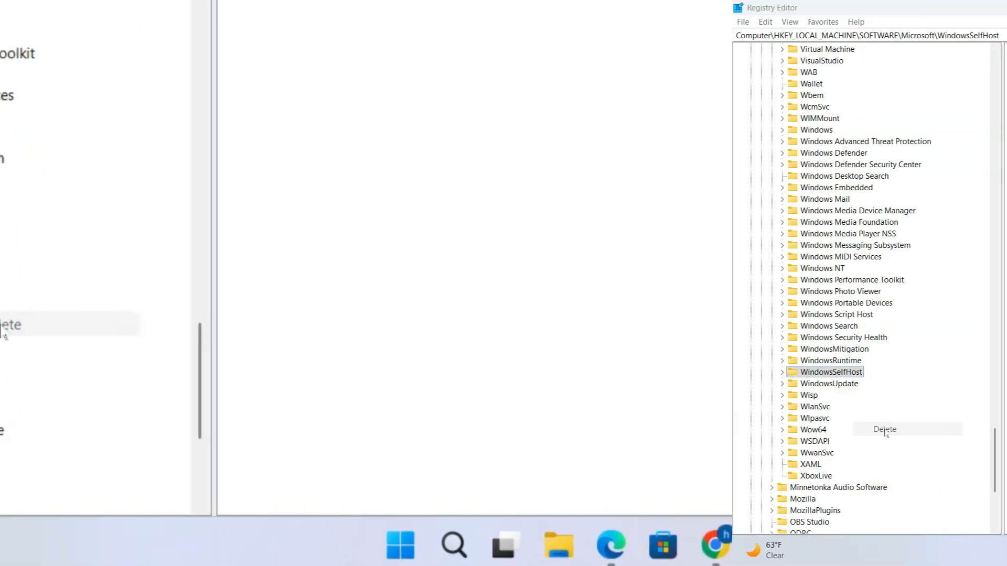
{"action": "left_click", "coordinate": [884, 430]}
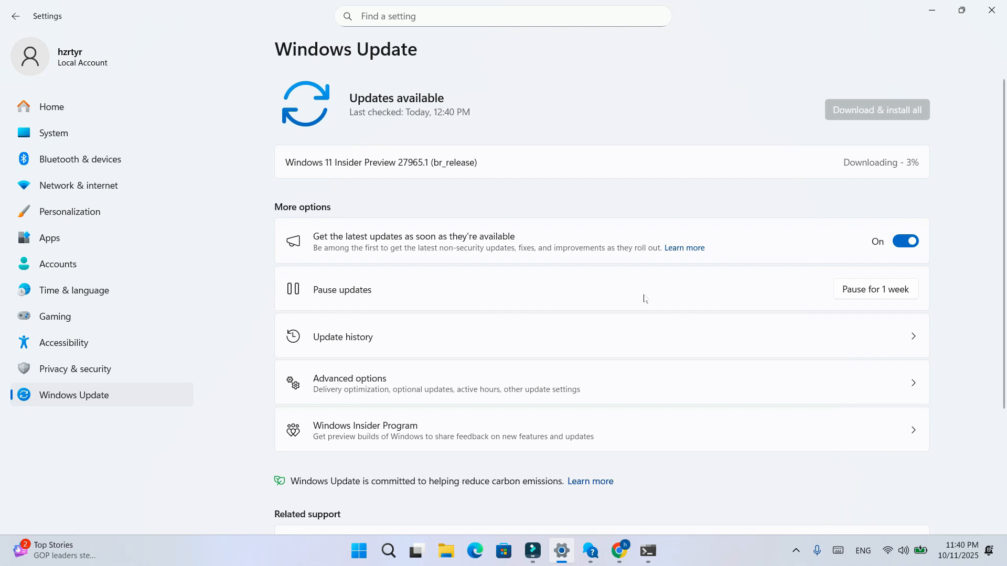
Run winver to show About Windows reporting Version 25H2, OS Build 26220.6772
{"action": "key", "text": "Win+r"}
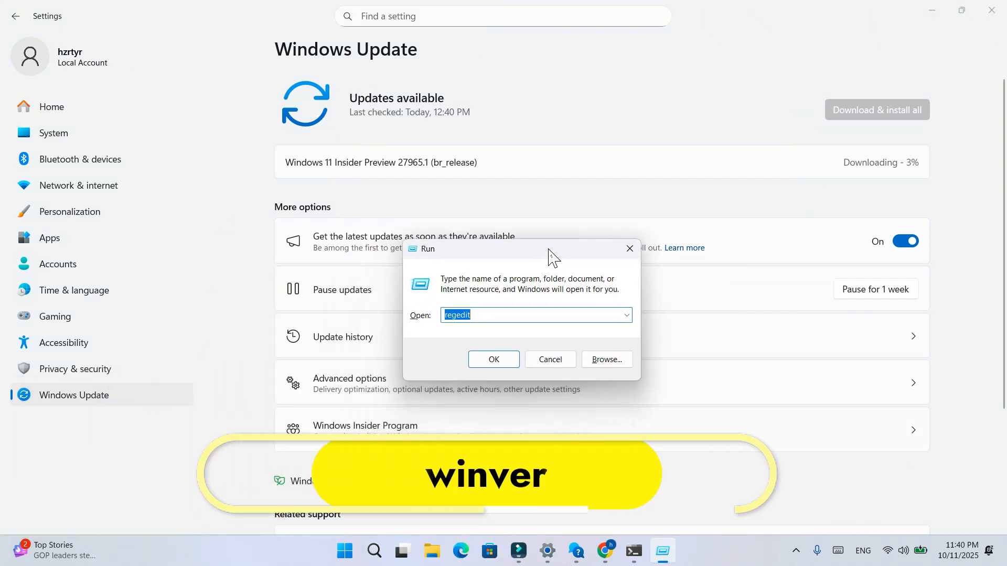
{"action": "type", "text": "winver"}
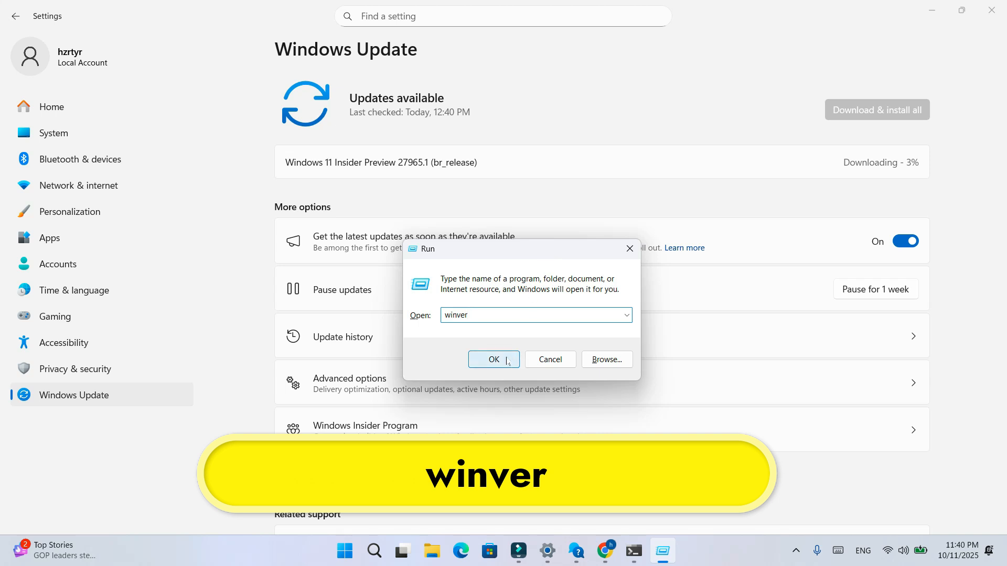
{"action": "left_click", "coordinate": [492, 359]}
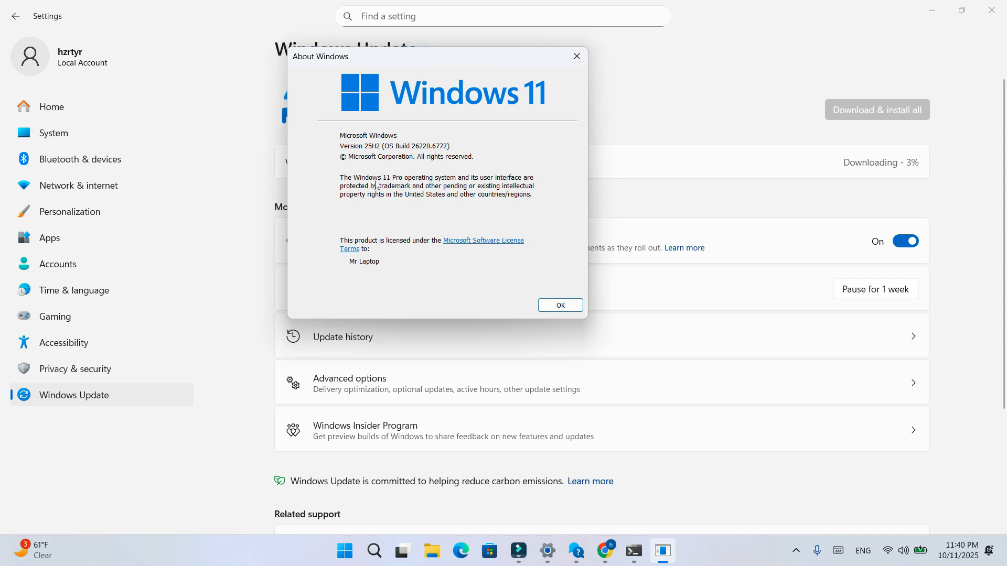
{"action": "mouse_move", "coordinate": [396, 194]}
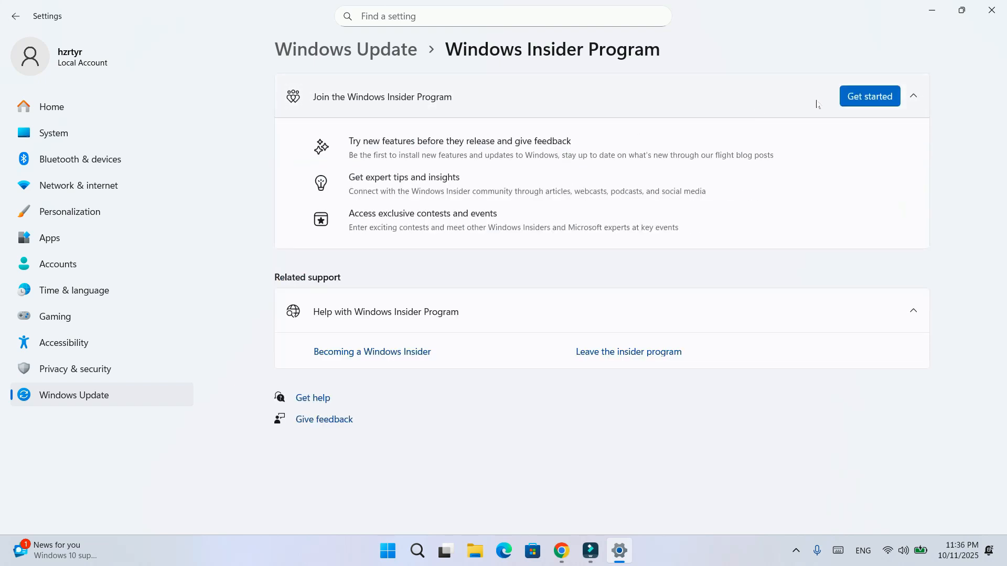
Return to the Windows Update page showing Insider Preview 27965.1 couldn't be installed
{"action": "left_click", "coordinate": [913, 95]}
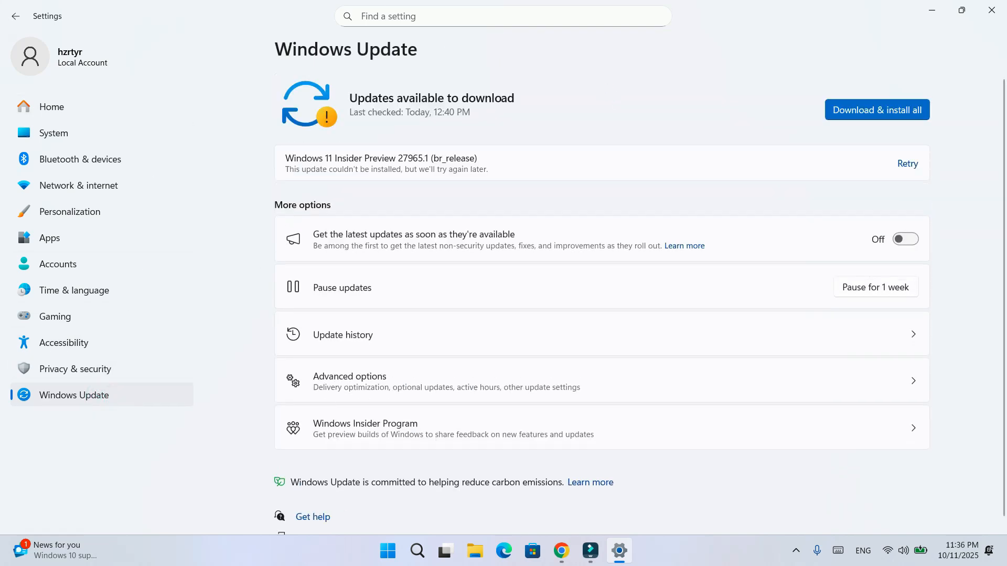
{"action": "scroll", "scroll_direction": "down", "scroll_amount": 3}
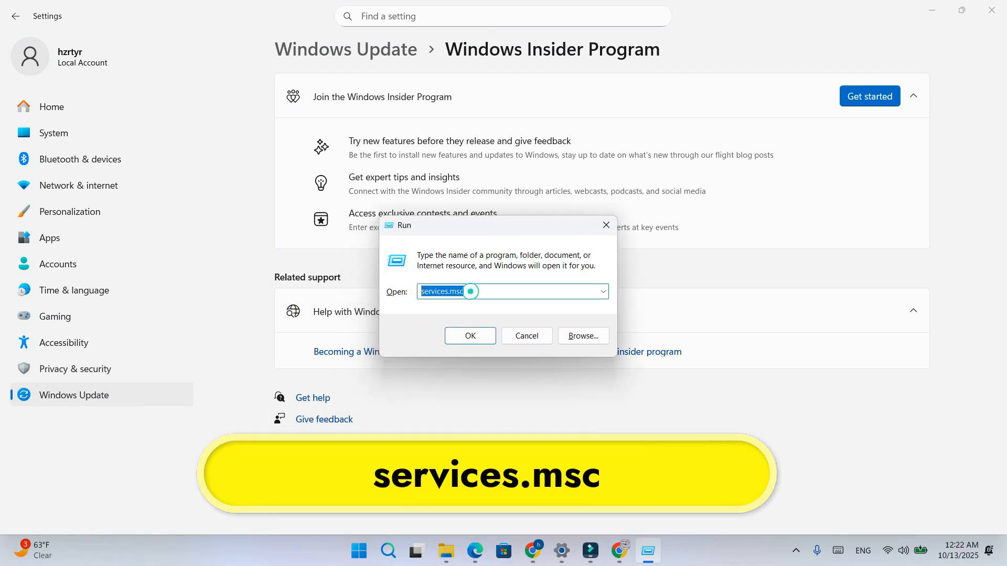
Launch services.msc and view Background Intelligent Transfer Service properties: Running, Automatic (Delayed Start)
{"action": "left_click", "coordinate": [470, 336]}
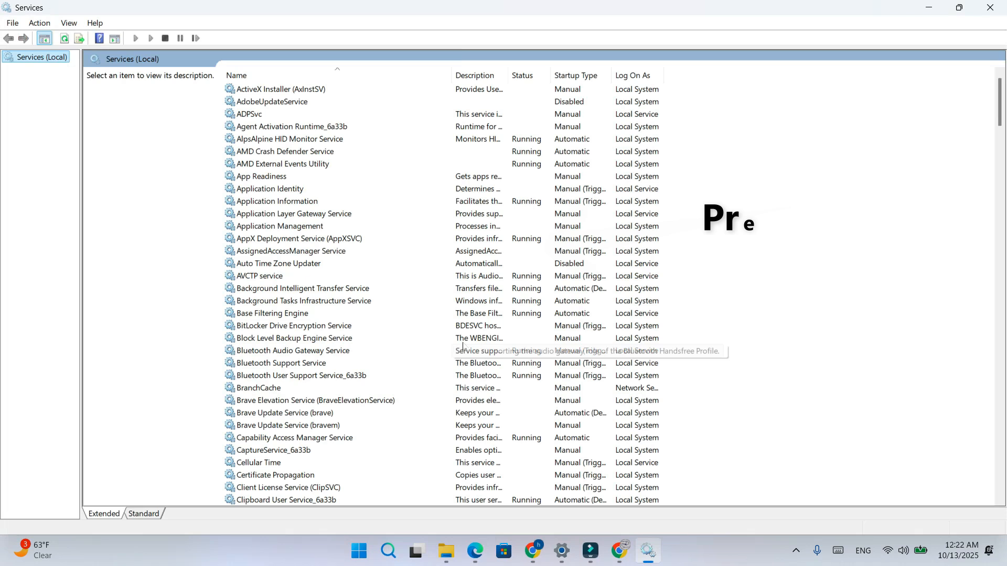
{"action": "left_click", "coordinate": [302, 288]}
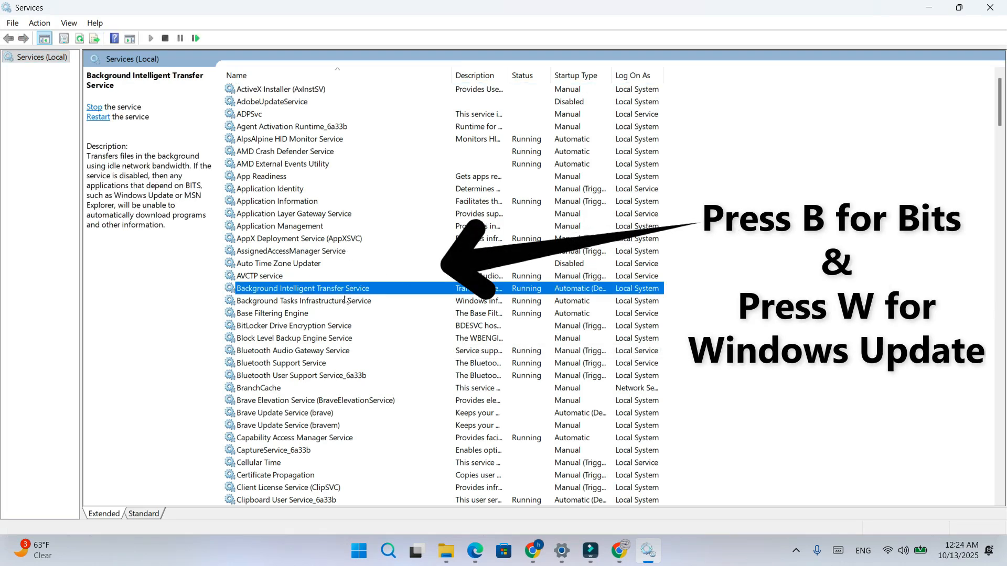
{"action": "double_click", "coordinate": [303, 288]}
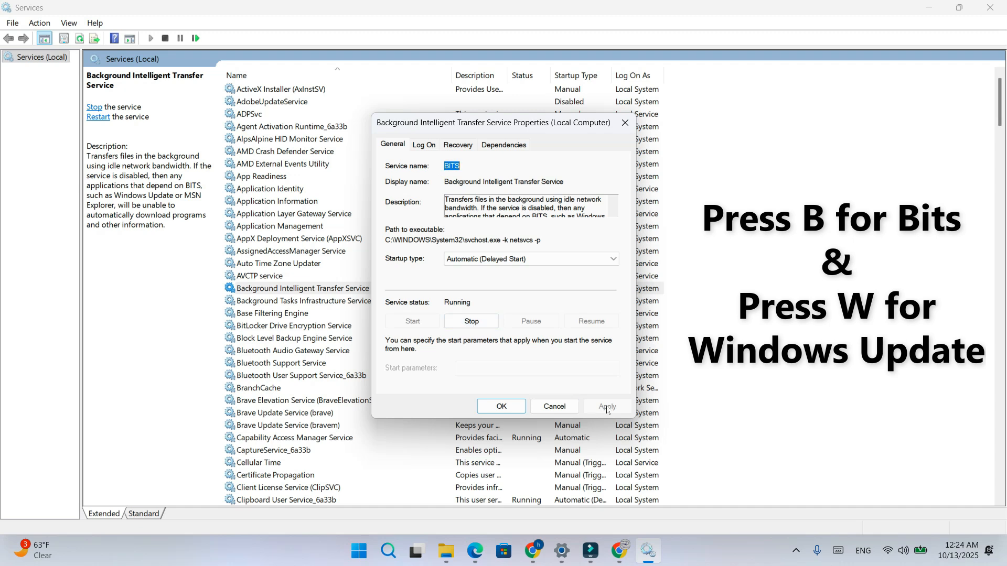
{"action": "left_click", "coordinate": [501, 405]}
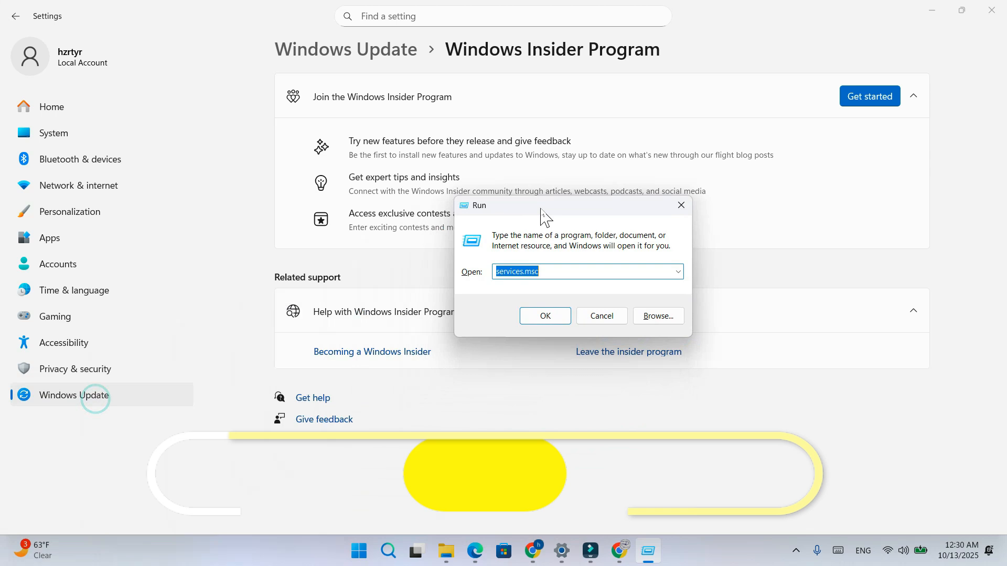
Open C:\Windows\SoftwareDistribution from Run and select all its contents for deletion
{"action": "type", "text": "C:\\Windows\\SoftwareDistribution"}
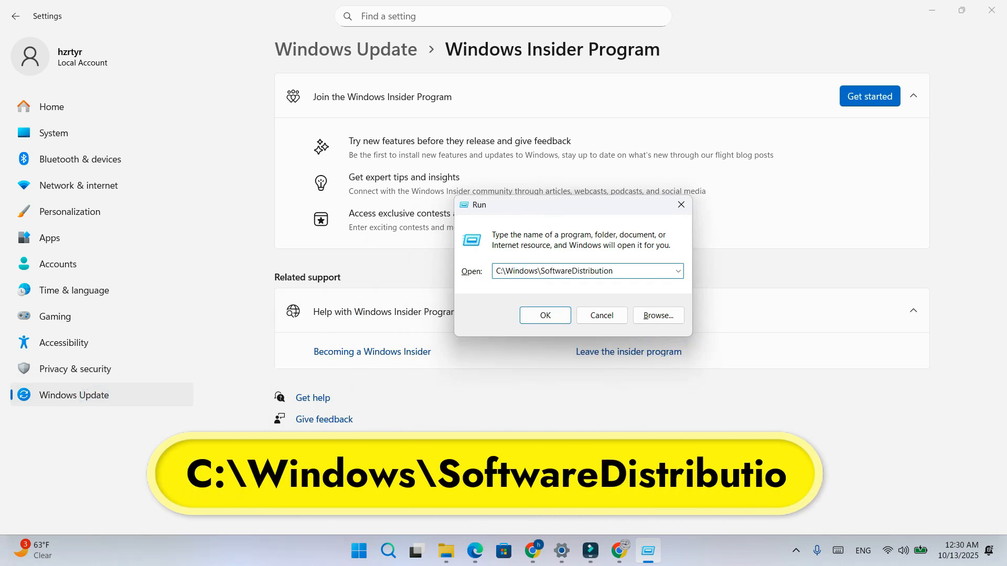
{"action": "left_click", "coordinate": [546, 314]}
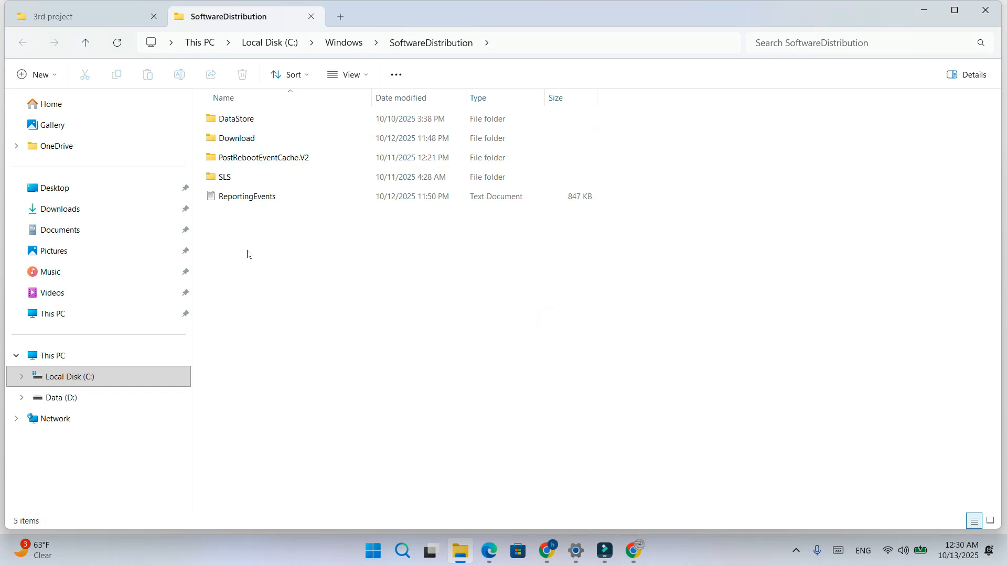
{"action": "key", "text": "ctrl+a"}
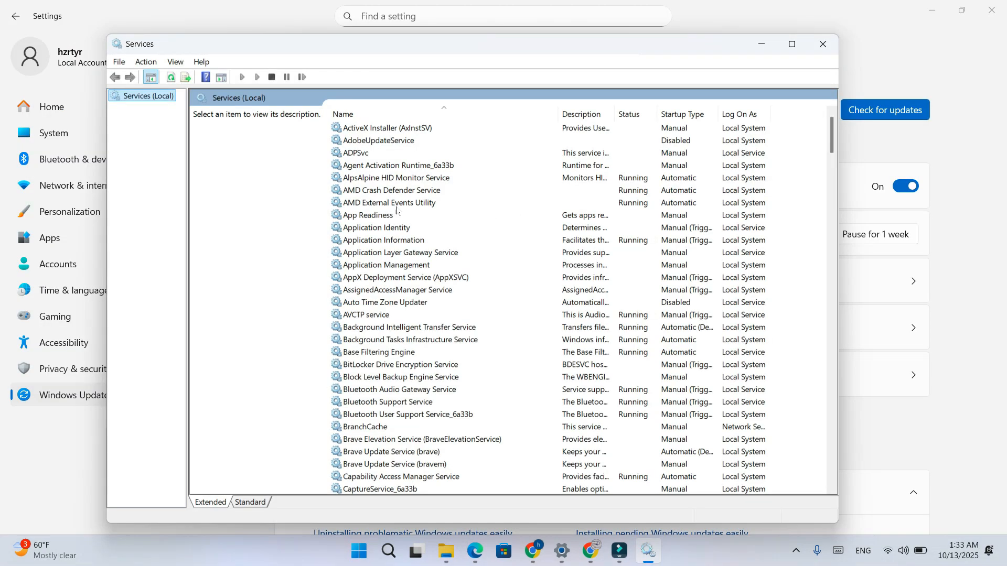
{"action": "double_click", "coordinate": [409, 327]}
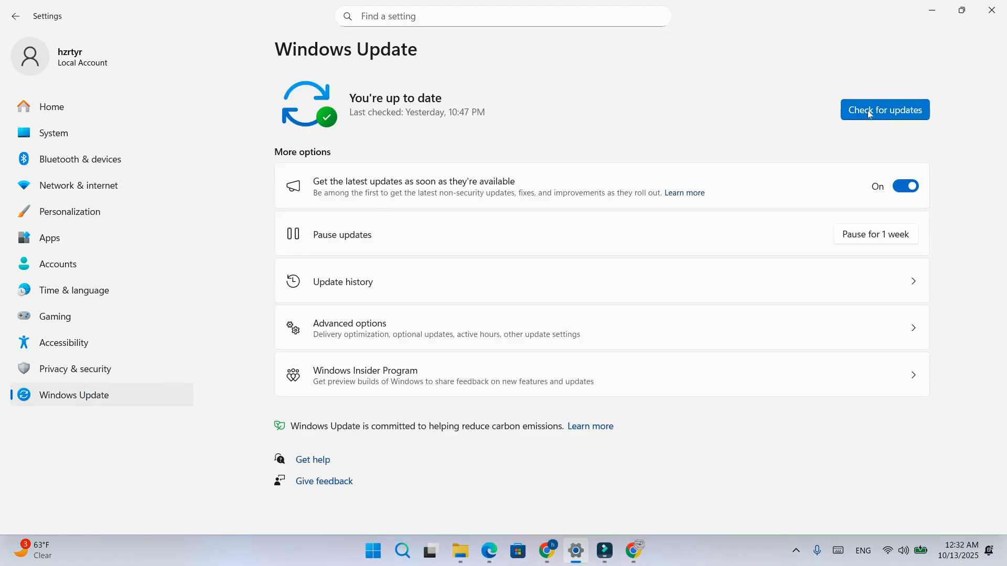
{"action": "mouse_move", "coordinate": [612, 199]}
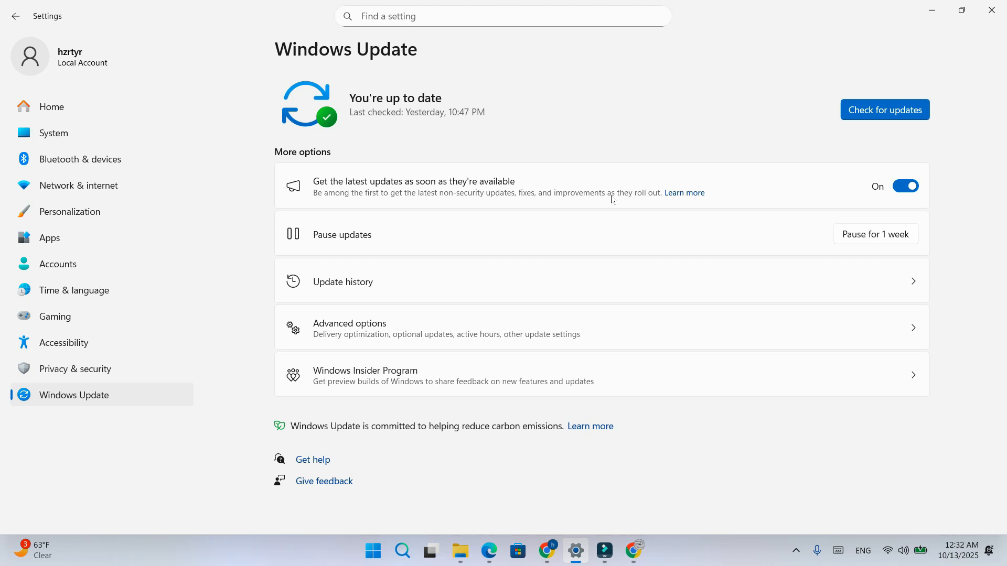
{"action": "mouse_move", "coordinate": [470, 218]}
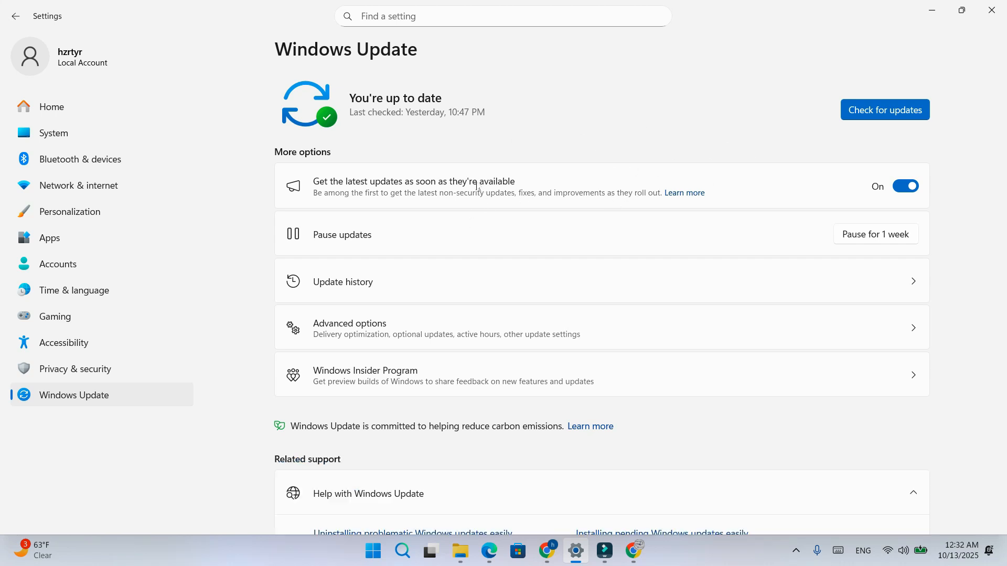
{"action": "mouse_move", "coordinate": [478, 302]}
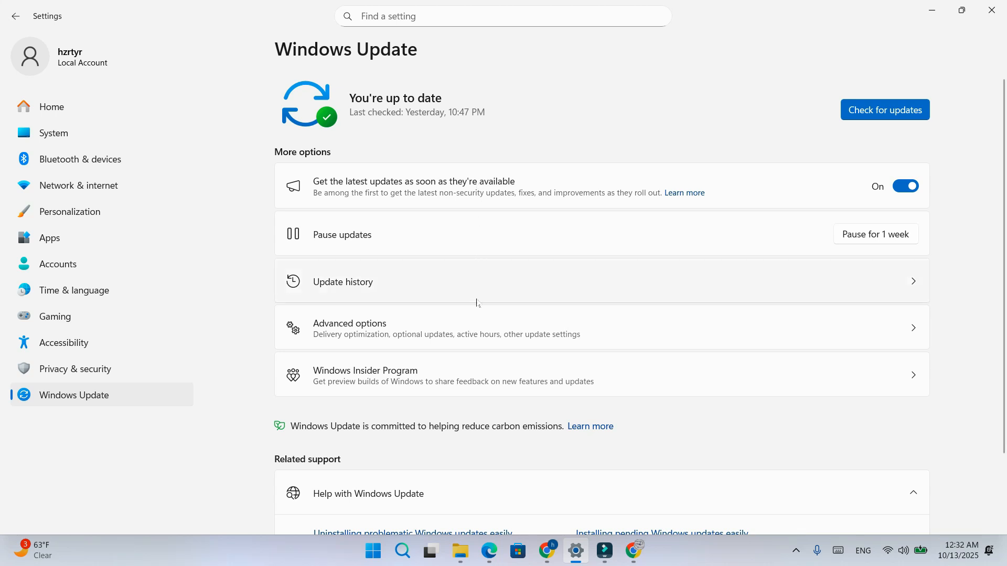
{"action": "mouse_move", "coordinate": [541, 126]}
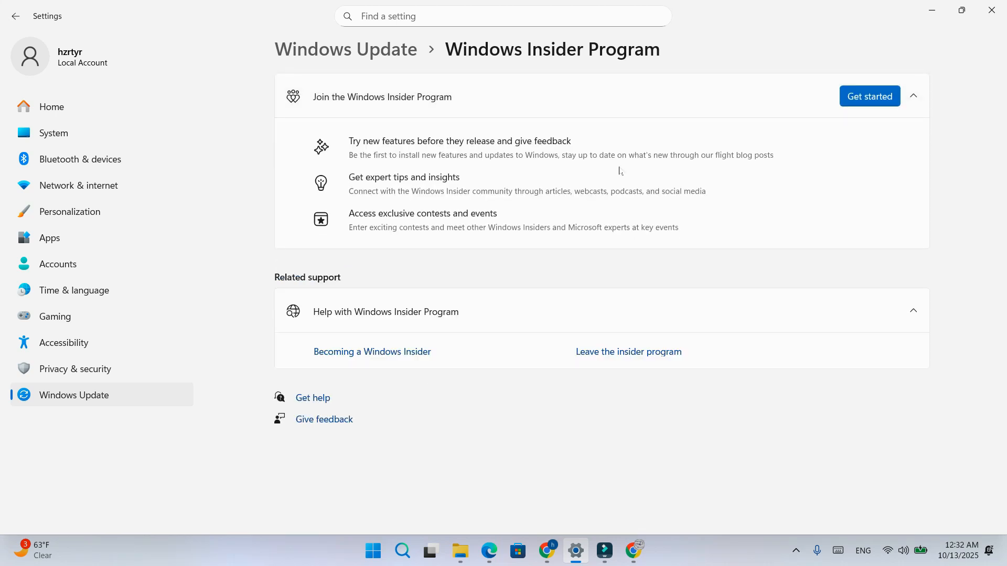
{"action": "mouse_move", "coordinate": [107, 401]}
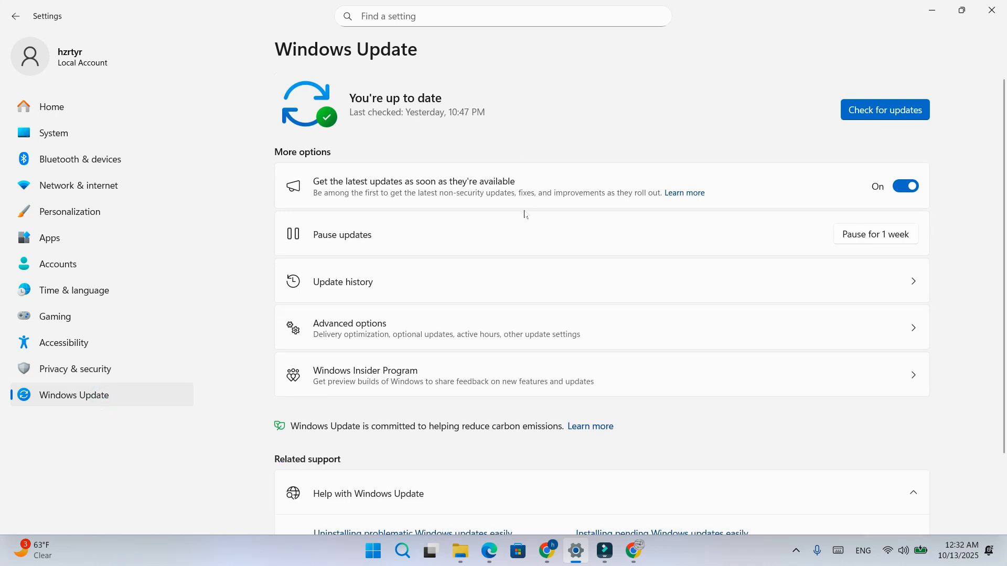
{"action": "mouse_move", "coordinate": [548, 250]}
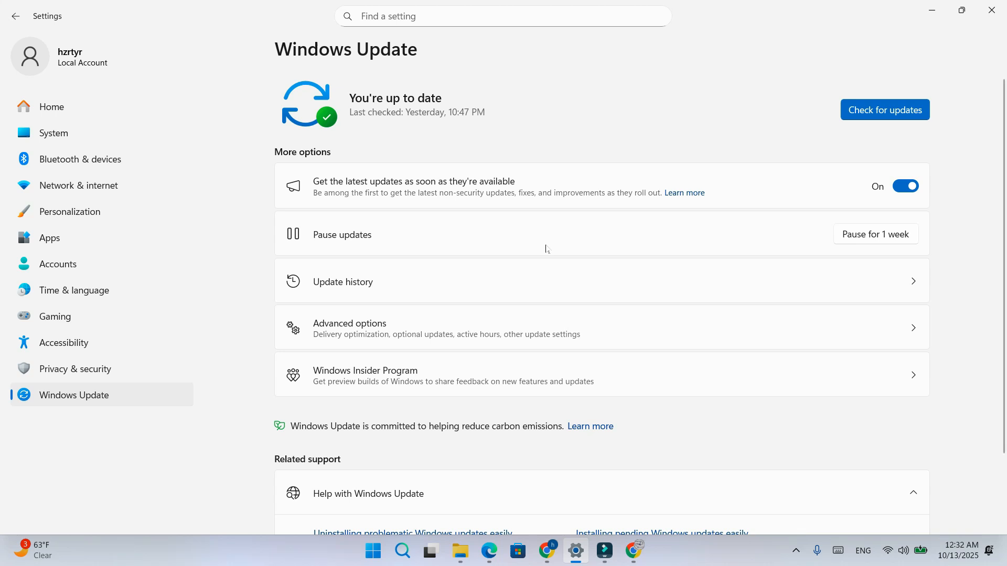
{"action": "mouse_move", "coordinate": [512, 256]}
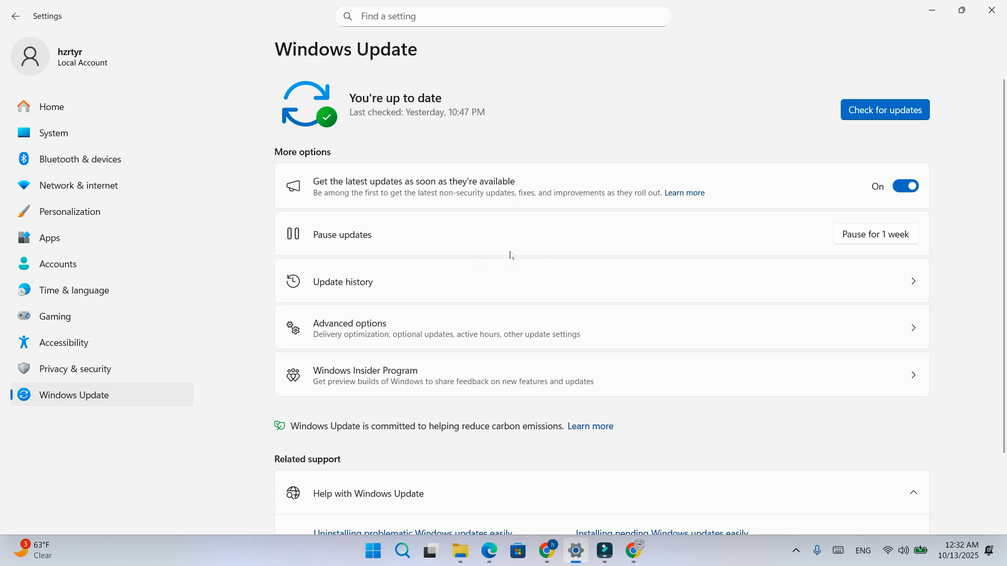
{"action": "mouse_move", "coordinate": [512, 235]}
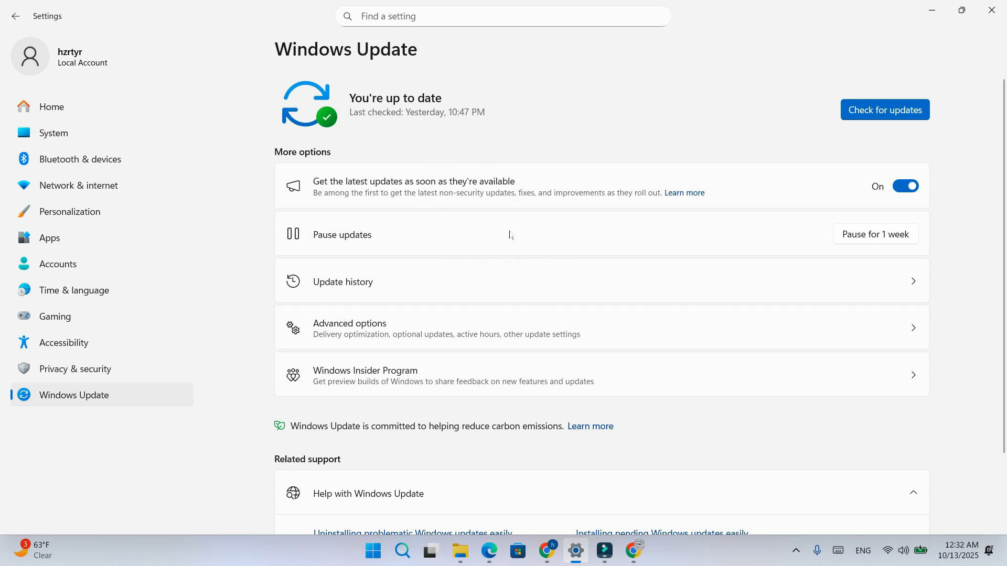
{"action": "mouse_move", "coordinate": [549, 250]}
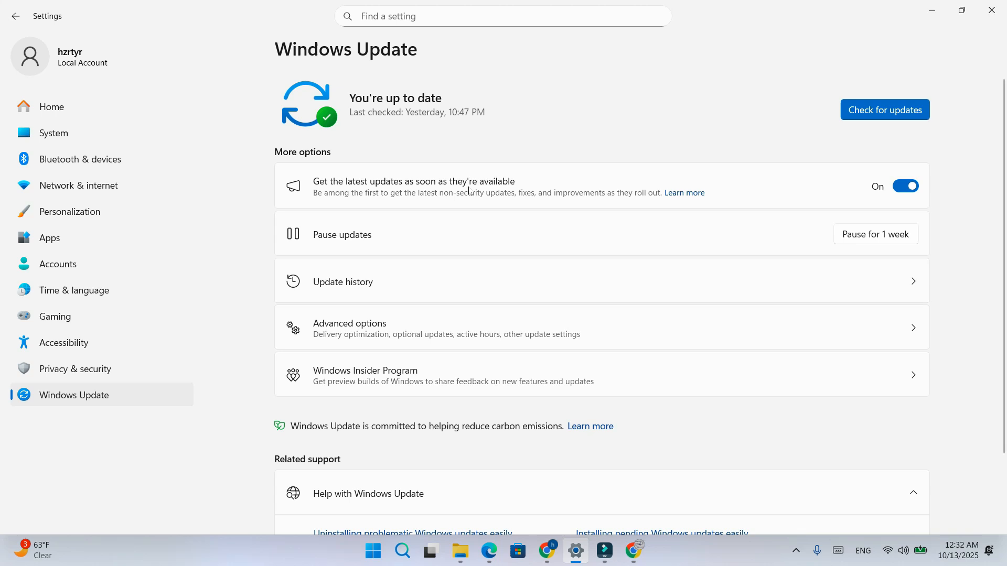
{"action": "mouse_move", "coordinate": [470, 187]}
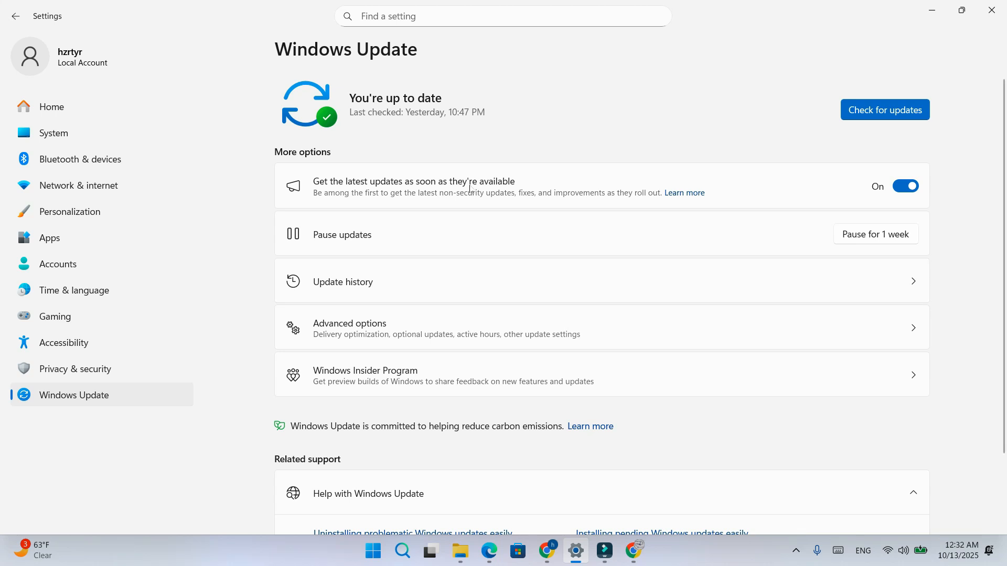